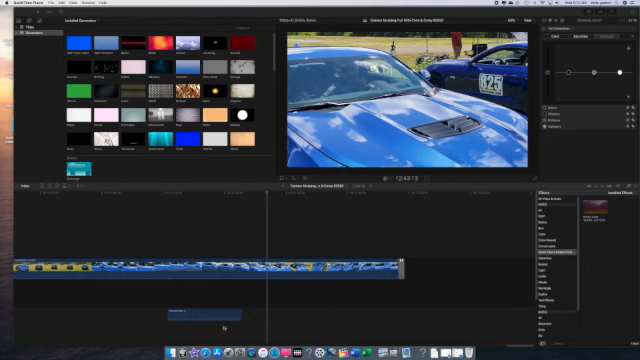
mouse_move(164, 304)
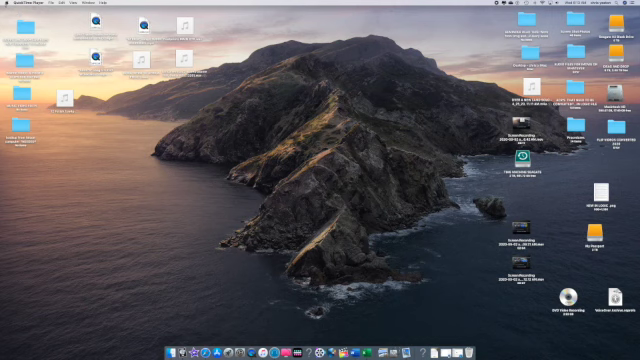
- Reach Security & Privacy's Microphone list from the Apple menu
click(16, 4)
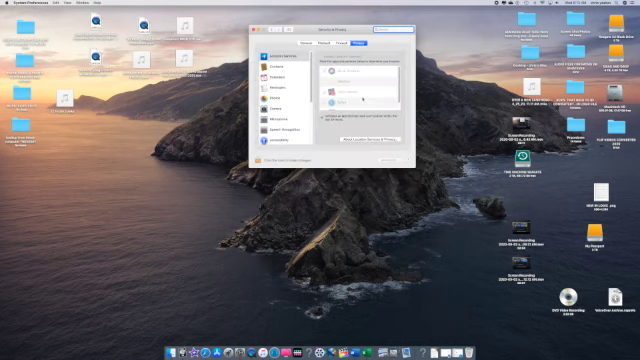
click(282, 116)
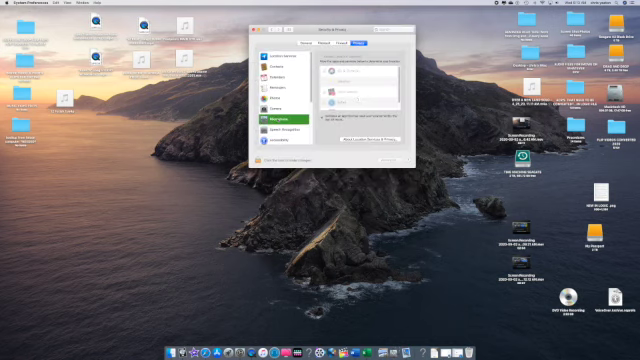
- Confirm Final Cut Pro and iMovie have microphone access, then quit System Preferences
click(268, 118)
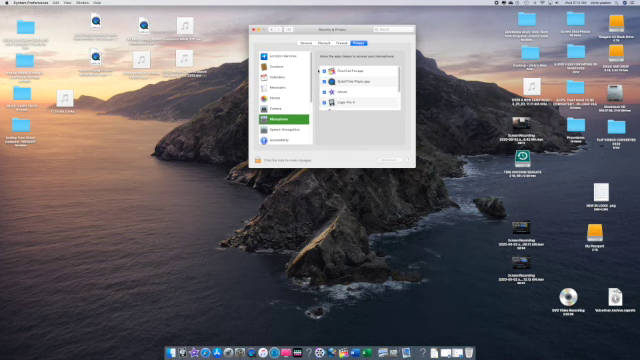
click(252, 16)
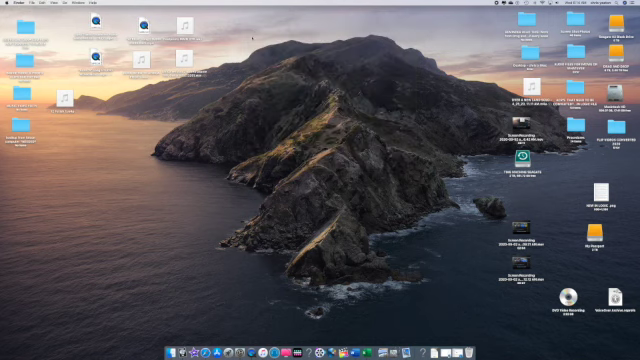
mouse_move(258, 336)
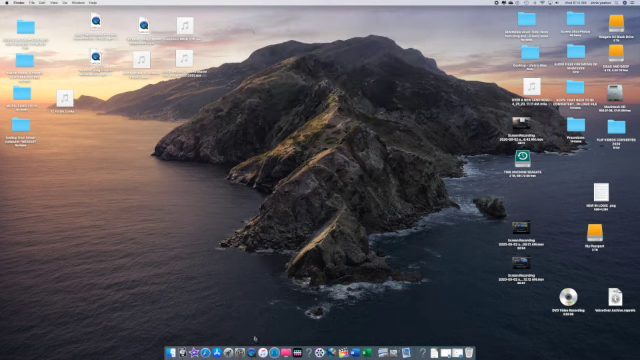